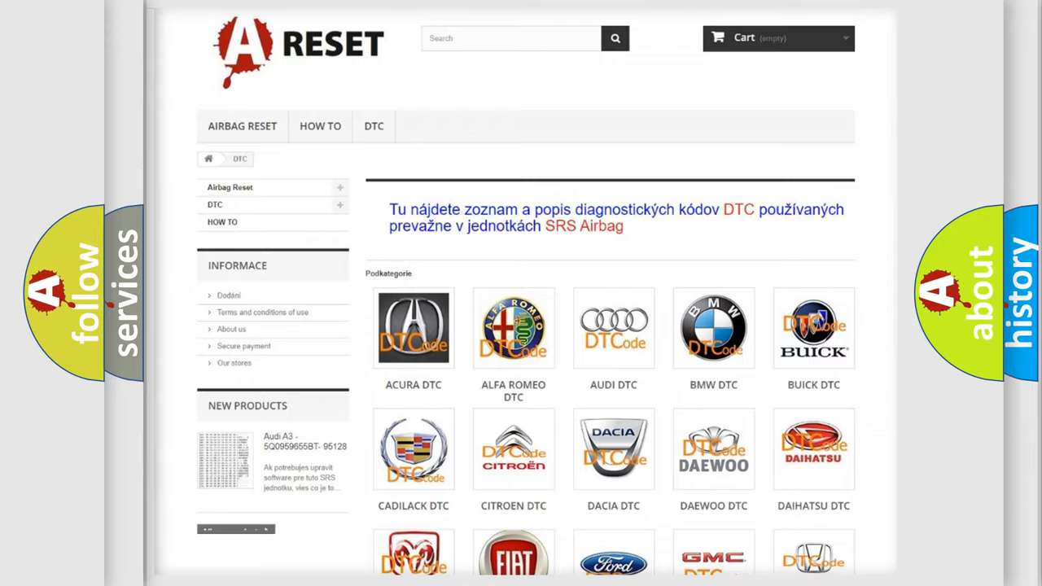
Select the Saturn DTC entry to show its table of diagnostic trouble codes, scrolling through the list and back
{"action": "scroll", "scroll_direction": "down", "scroll_amount": 3}
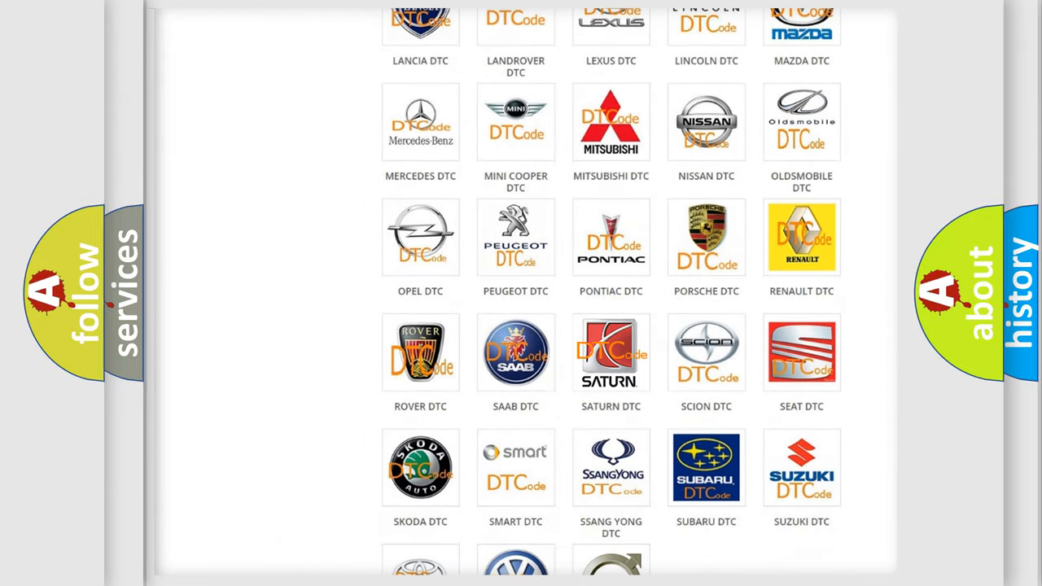
{"action": "left_click", "coordinate": [610, 352]}
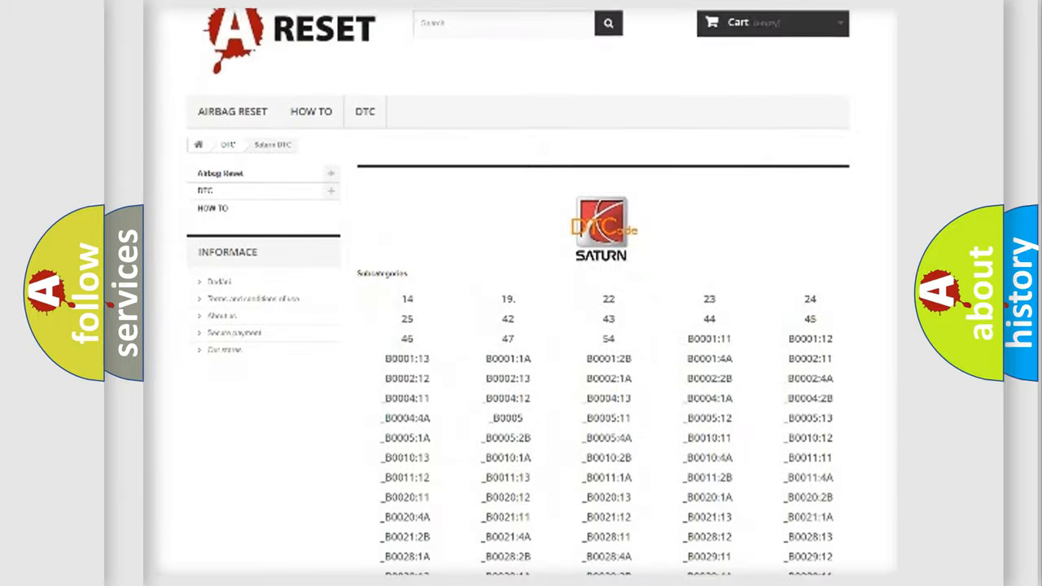
{"action": "scroll", "scroll_direction": "down", "scroll_amount": 3}
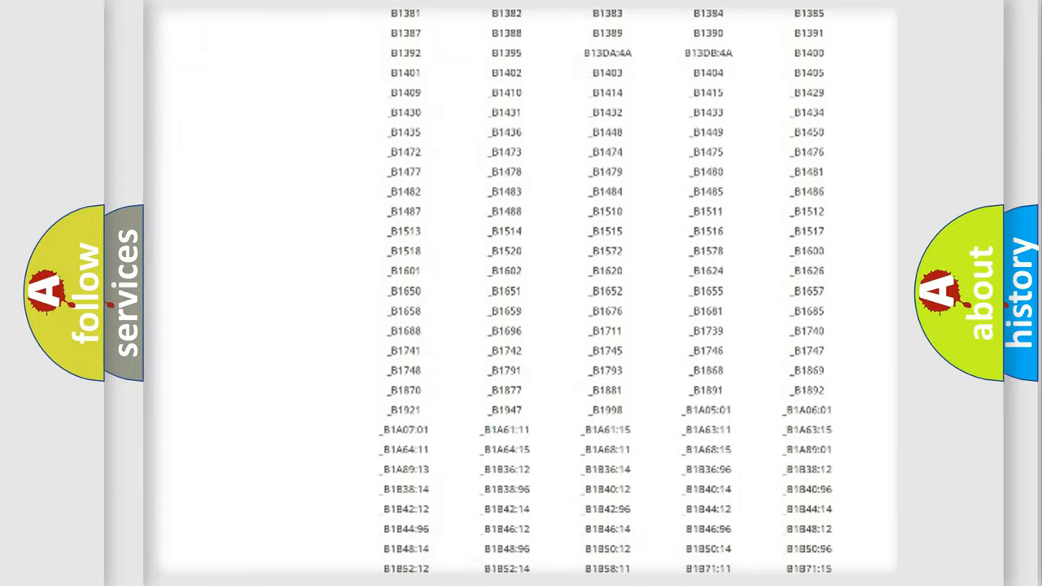
{"action": "scroll", "scroll_direction": "up", "scroll_amount": 3}
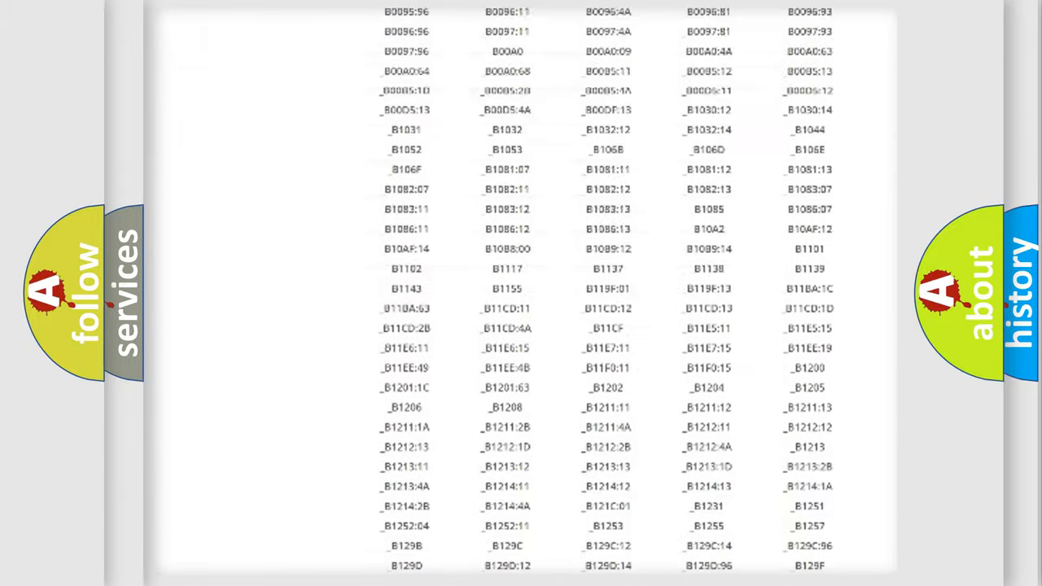
{"action": "scroll", "scroll_direction": "up", "scroll_amount": 3}
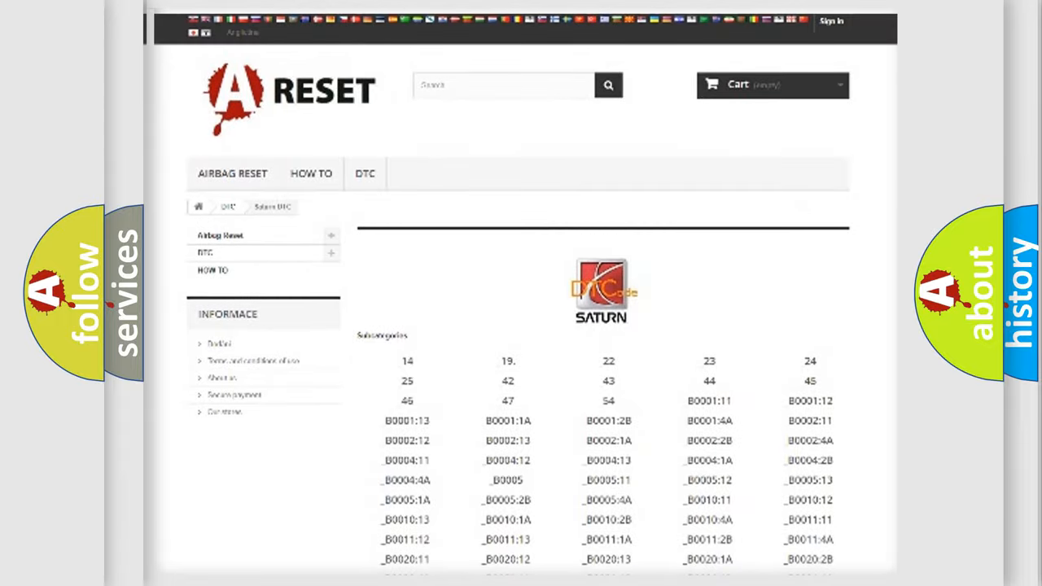